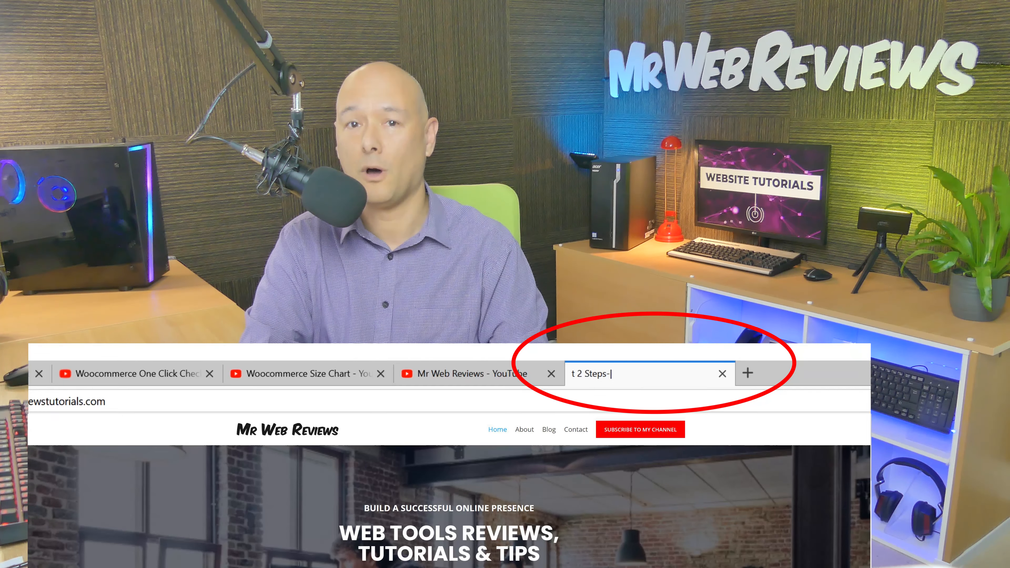
Log in to wp-admin and land on the Calculating Infinity dashboard
text(-Ho)
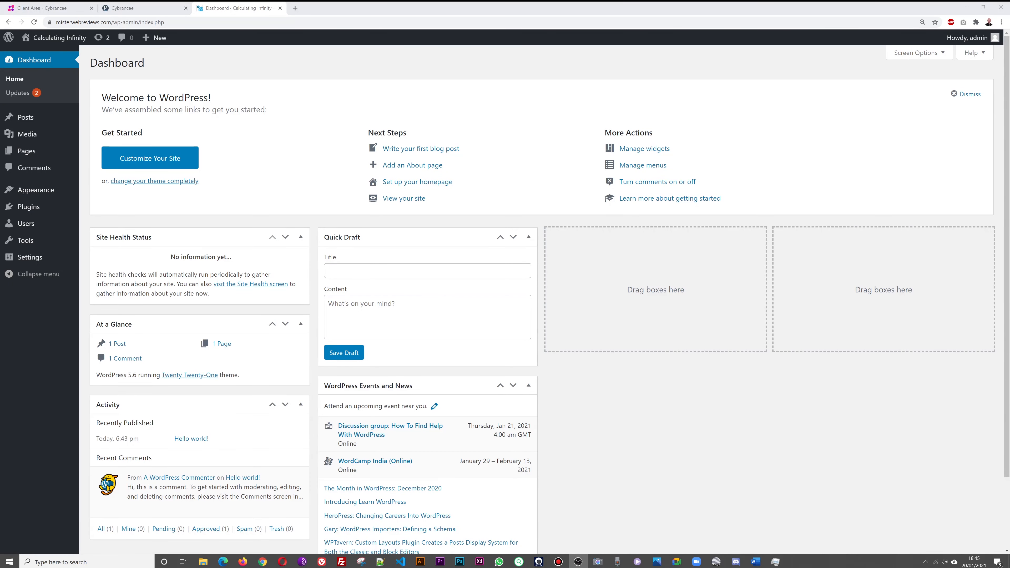
mouse_move(161, 66)
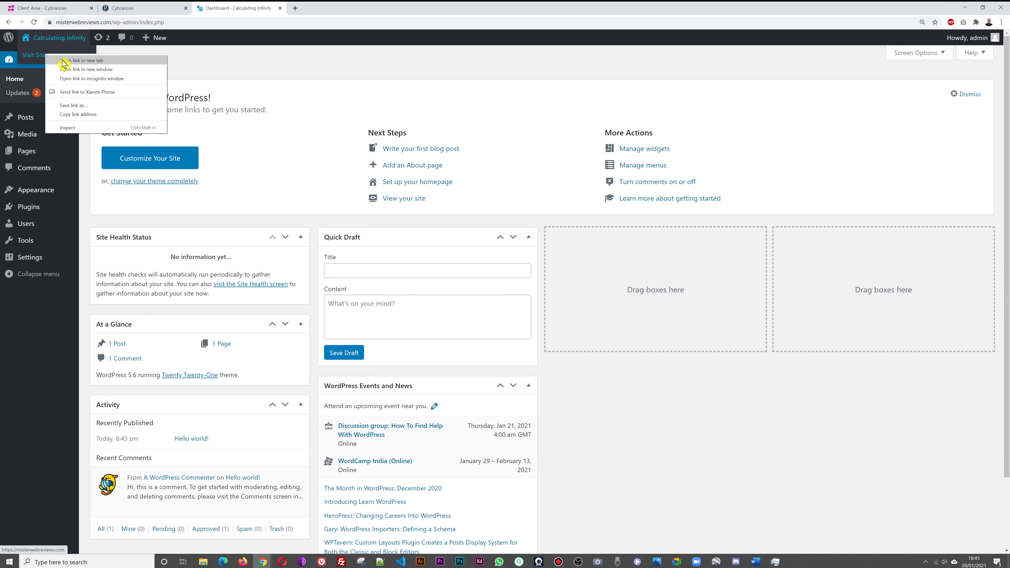
View the live site's Hello world front page in a new tab, then return to the dashboard
click(77, 60)
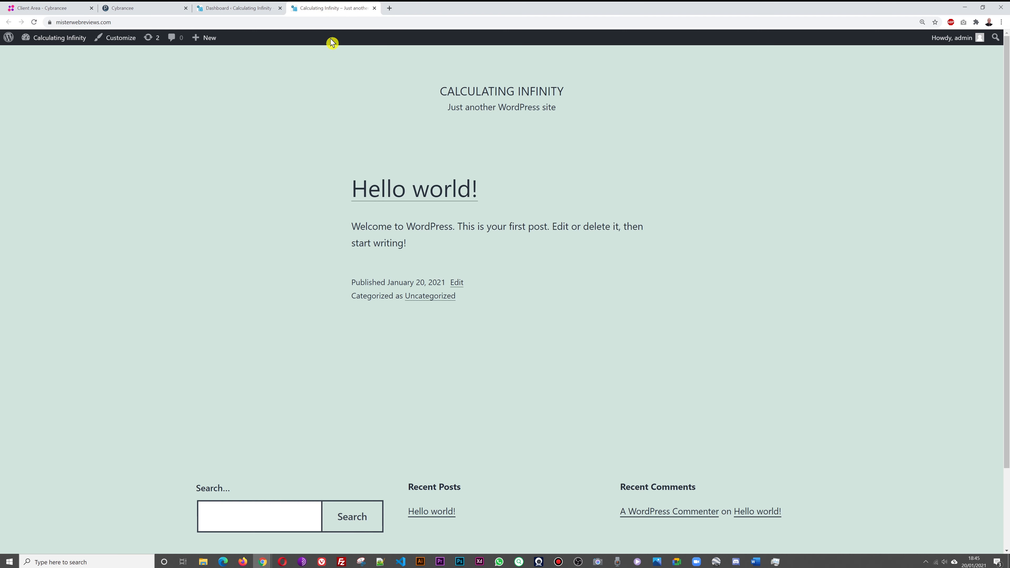
mouse_move(365, 21)
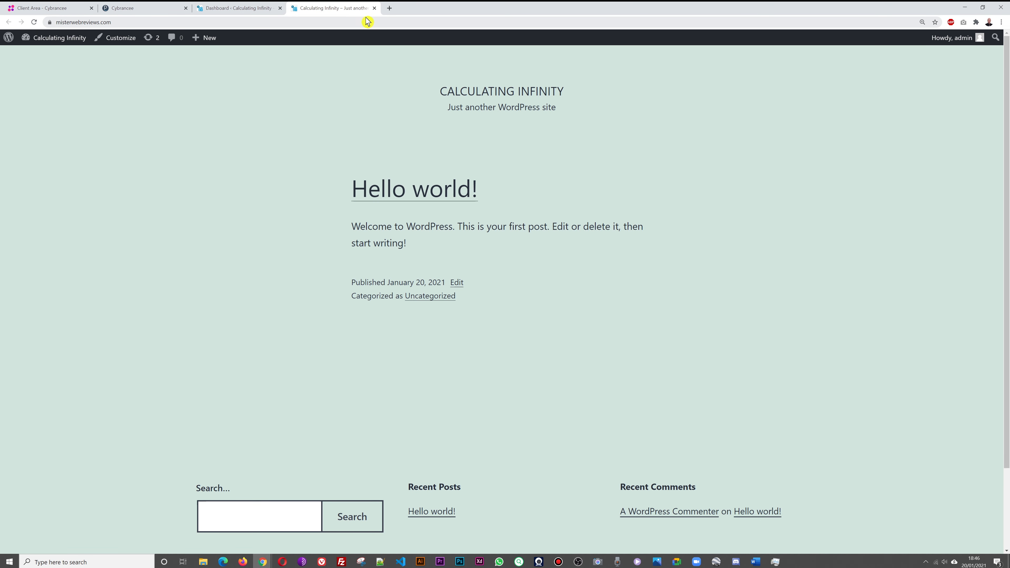
mouse_move(754, 189)
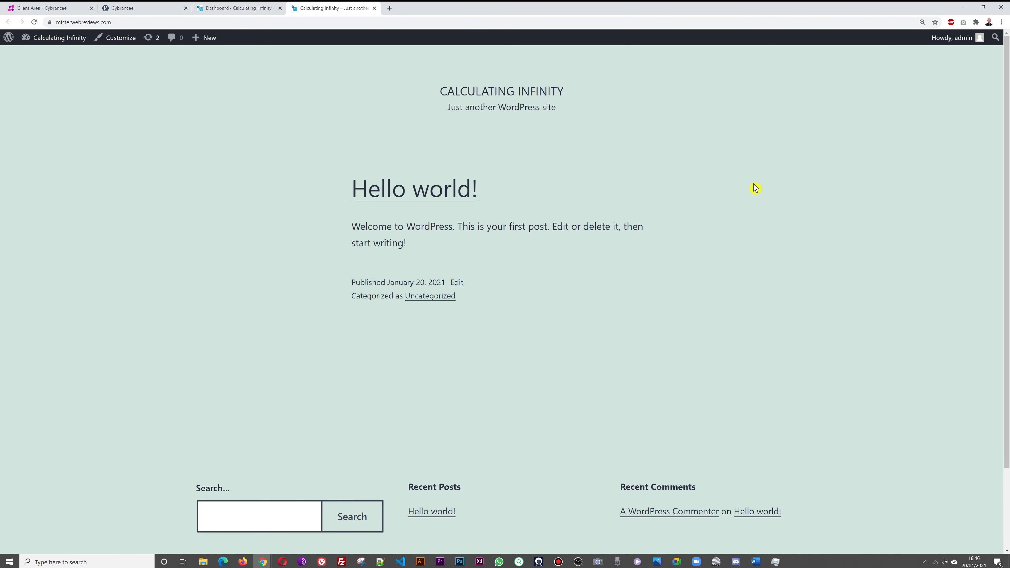
click(238, 8)
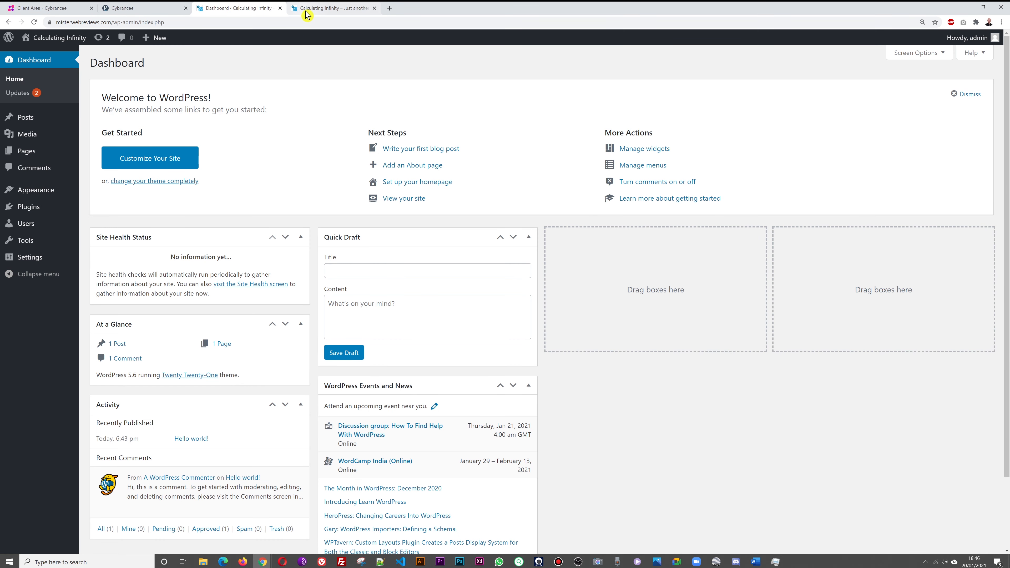
mouse_move(332, 8)
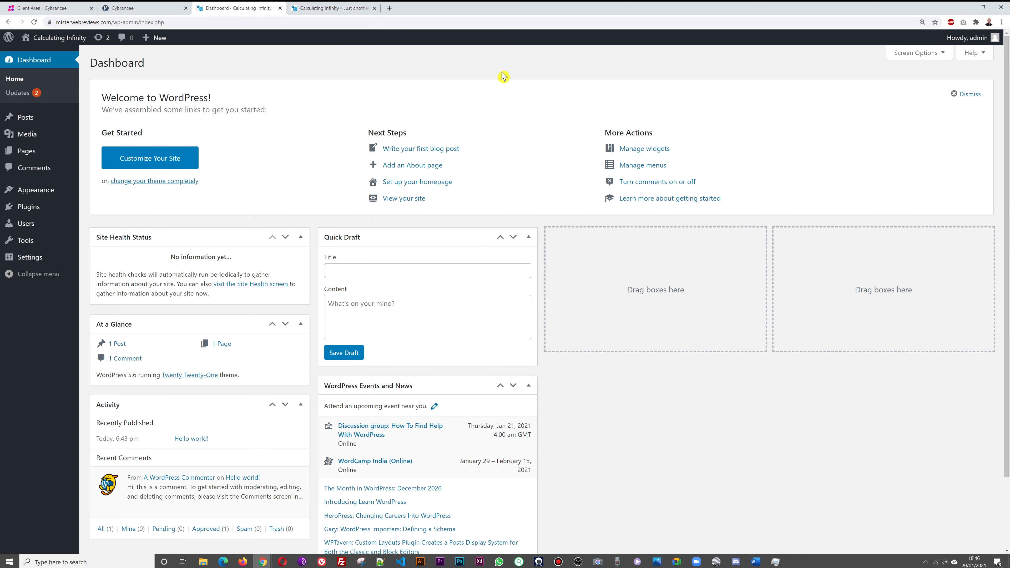
mouse_move(25, 223)
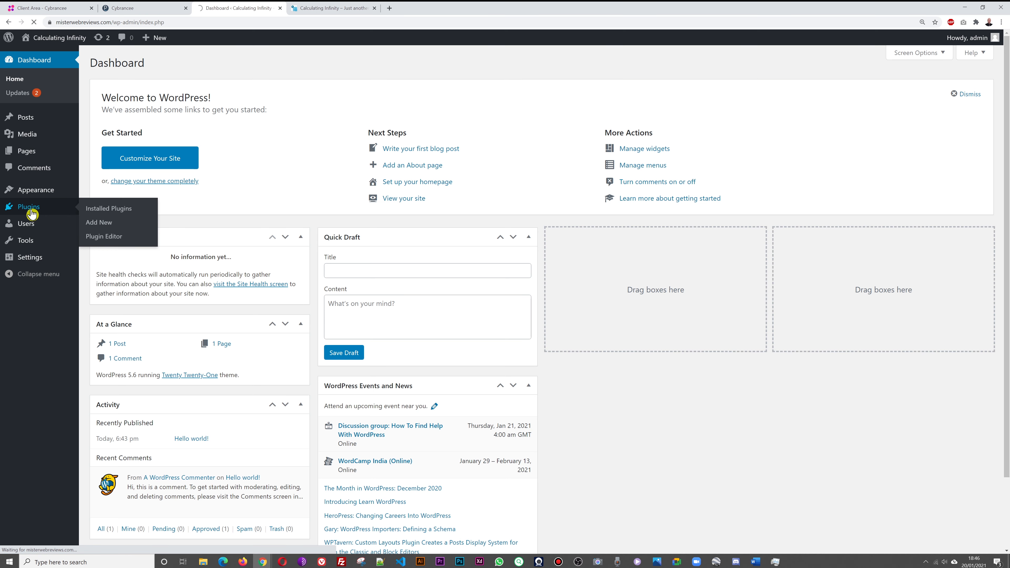
Search the Add Plugins page for 'custom code'
click(108, 208)
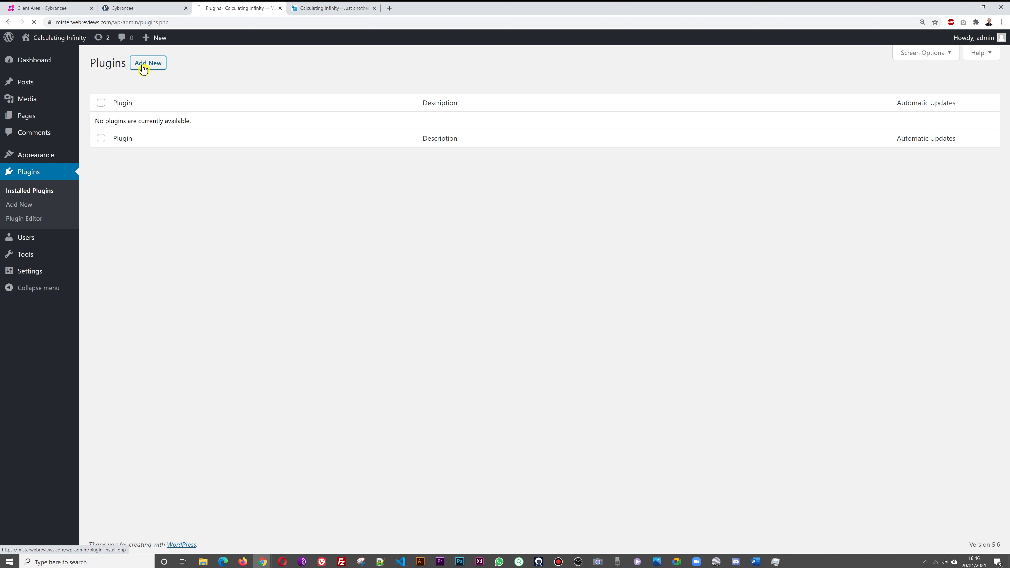
click(147, 63)
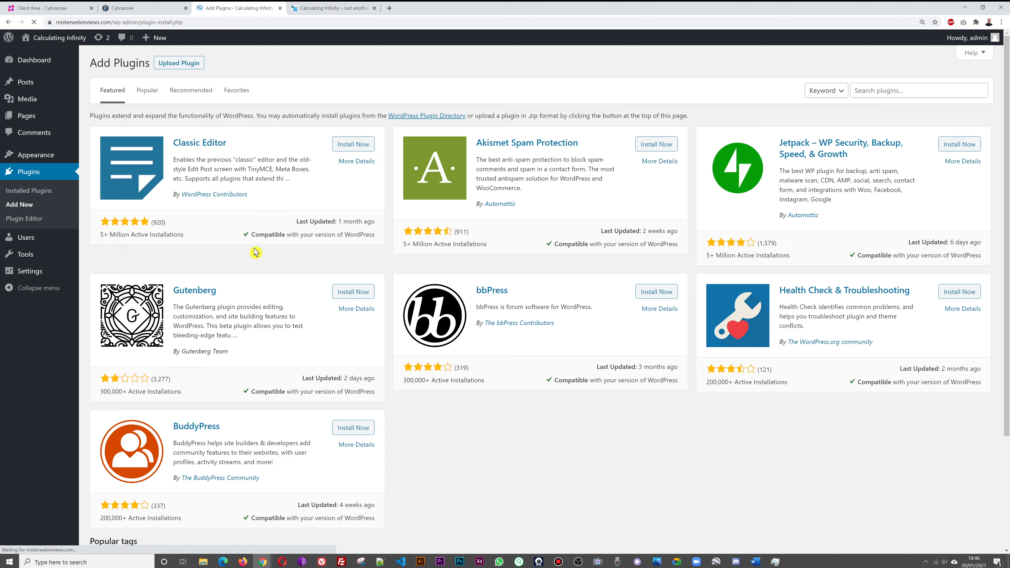
text(custom code)
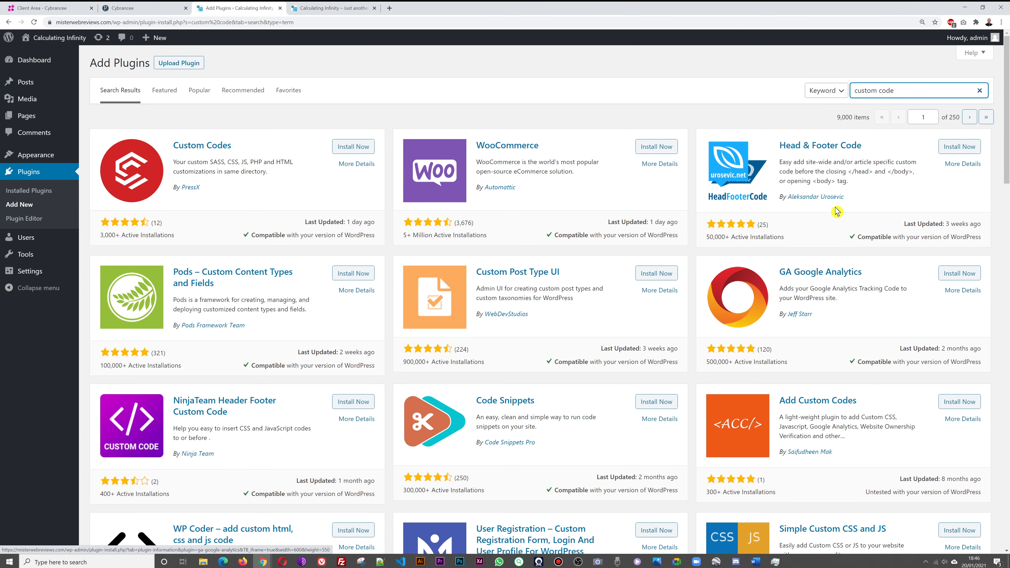
mouse_move(823, 157)
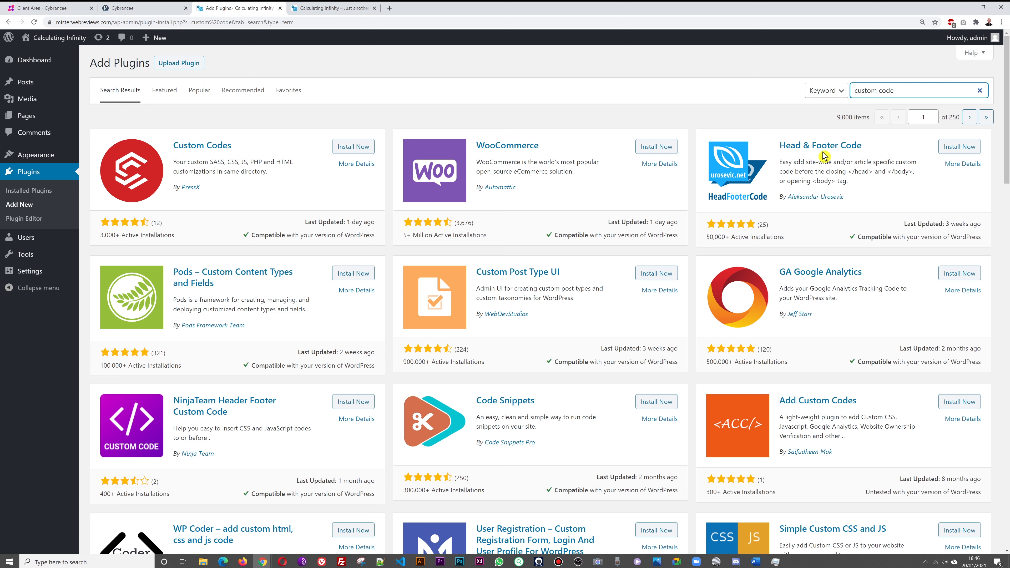
mouse_move(813, 106)
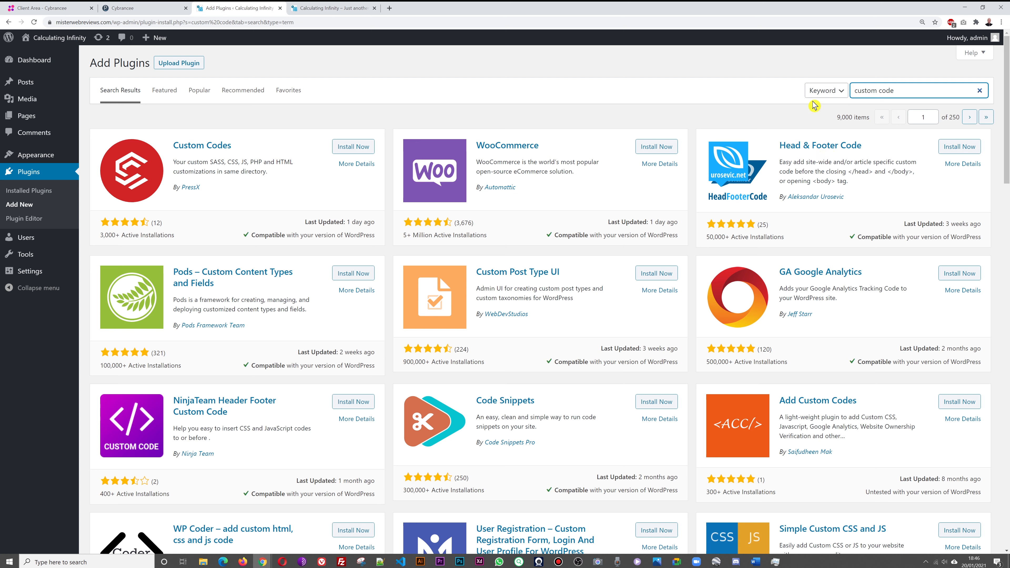
mouse_move(958, 151)
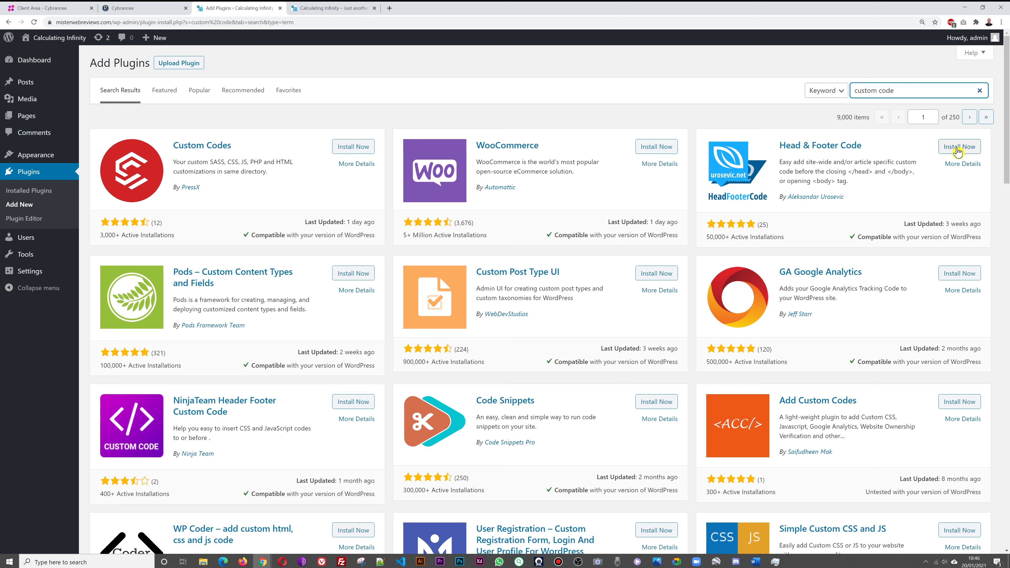
Install and activate the Head & Footer Code plugin
click(959, 146)
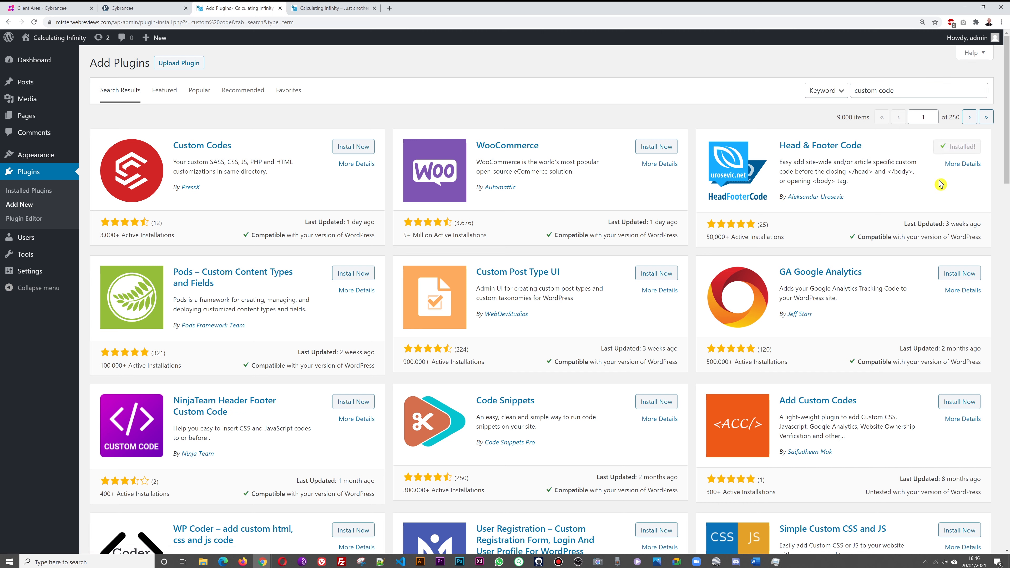
click(958, 146)
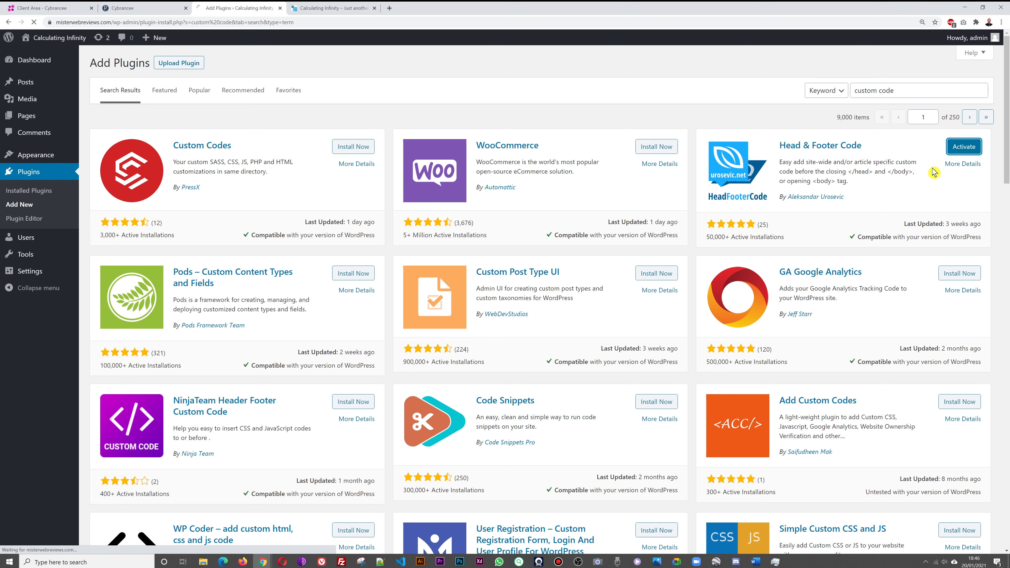
click(961, 147)
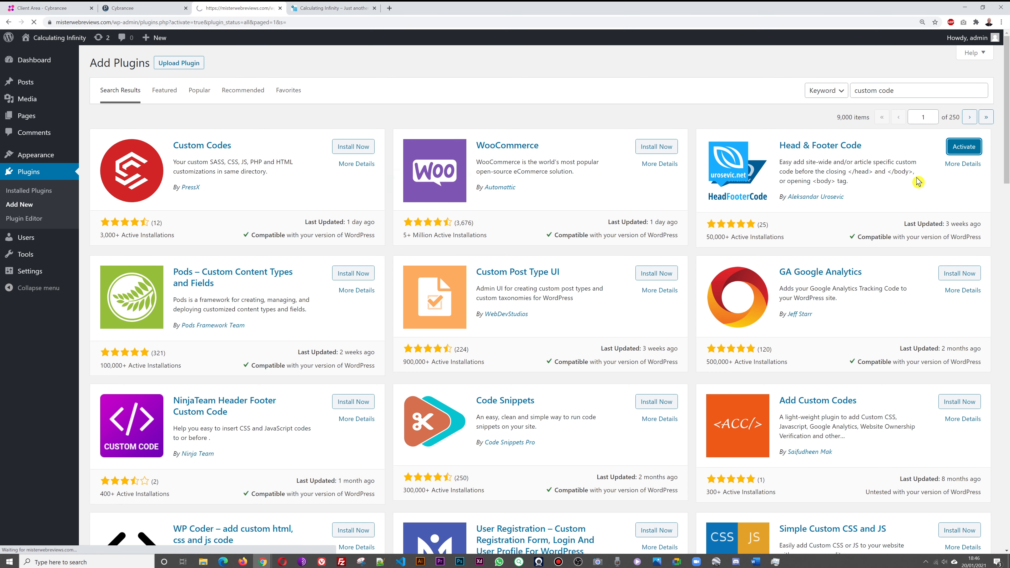
click(963, 146)
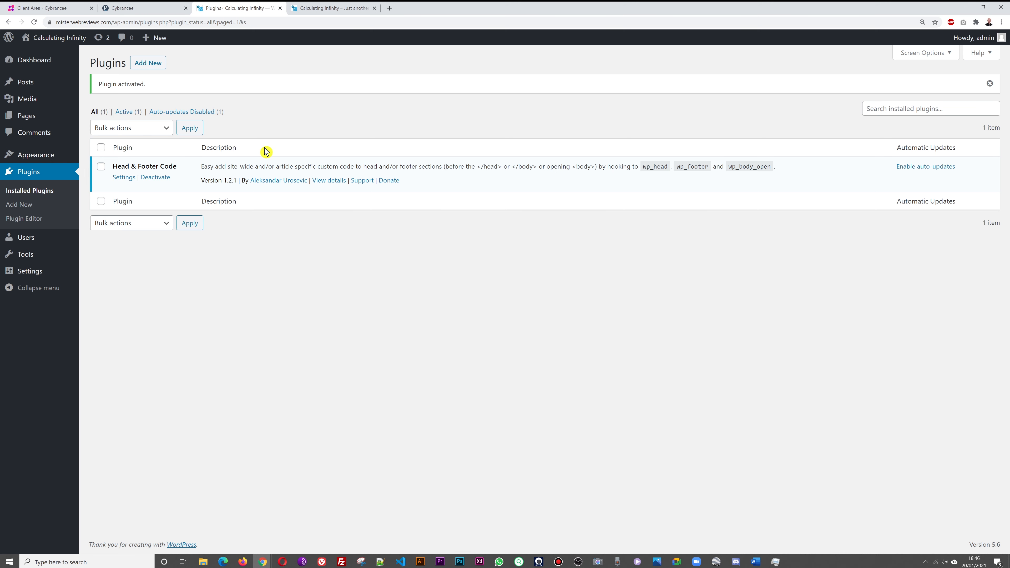
mouse_move(364, 226)
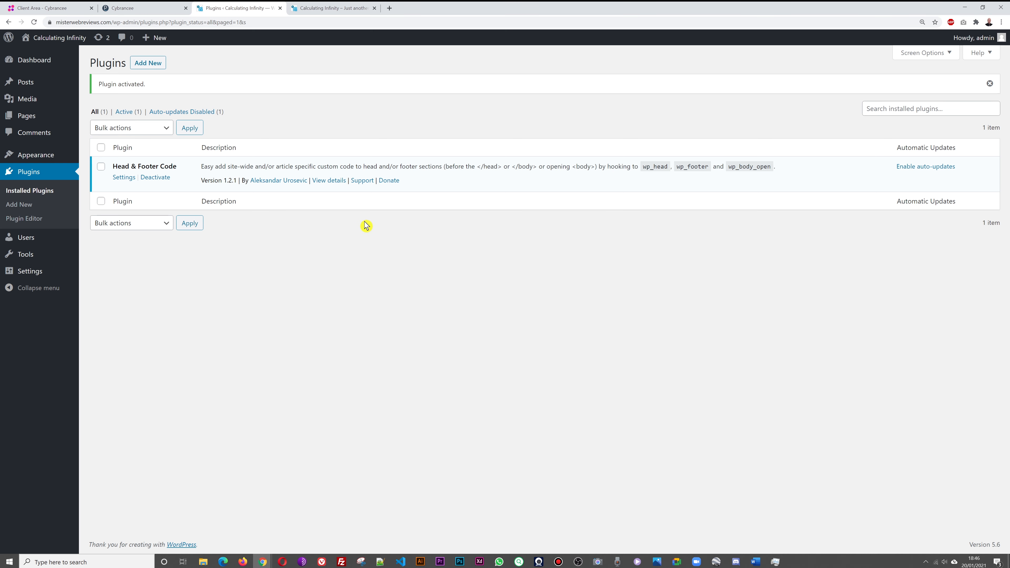
mouse_move(351, 250)
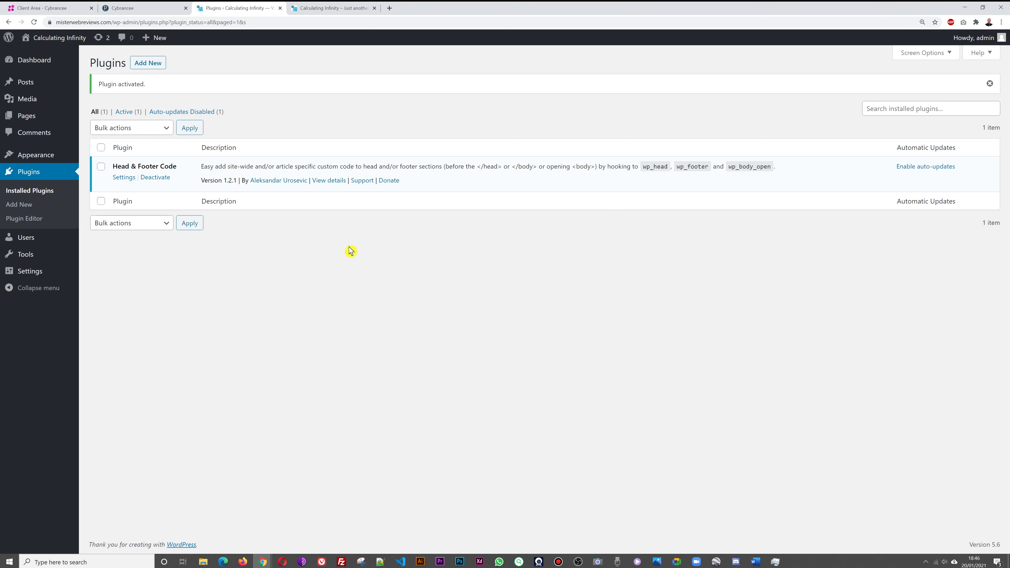
mouse_move(119, 193)
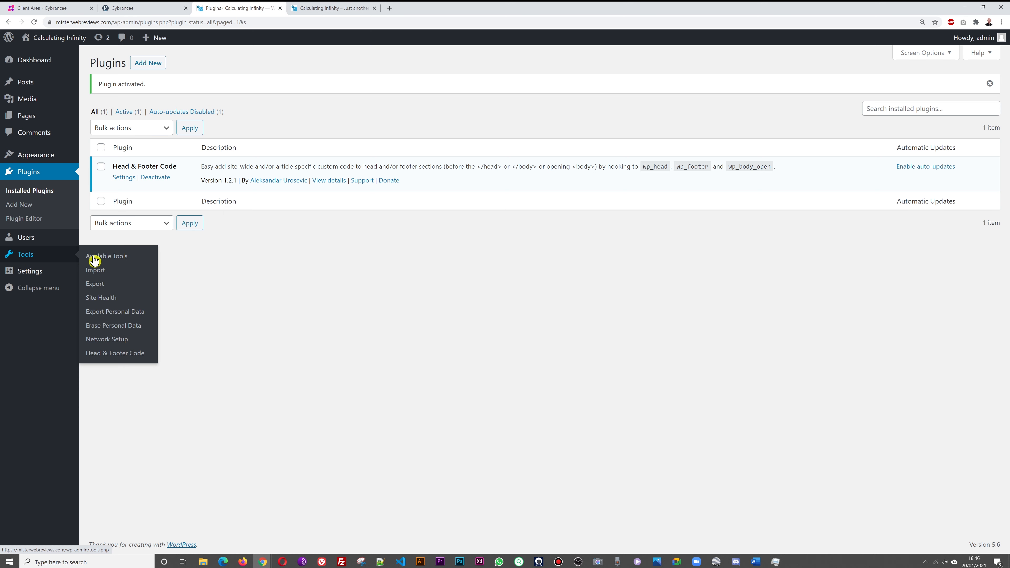
mouse_move(115, 353)
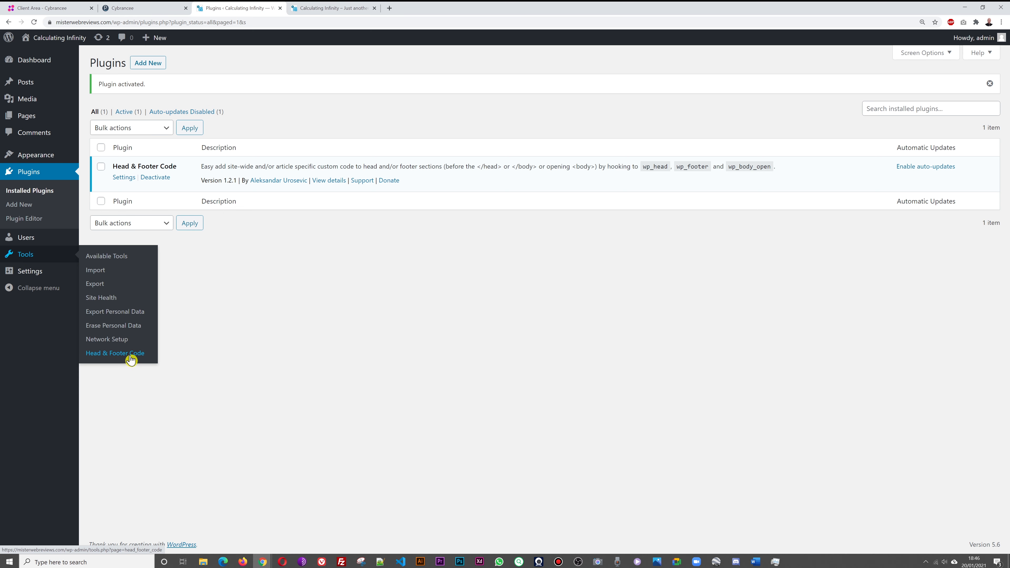
Go to the Head & Footer Code settings under Tools
click(115, 353)
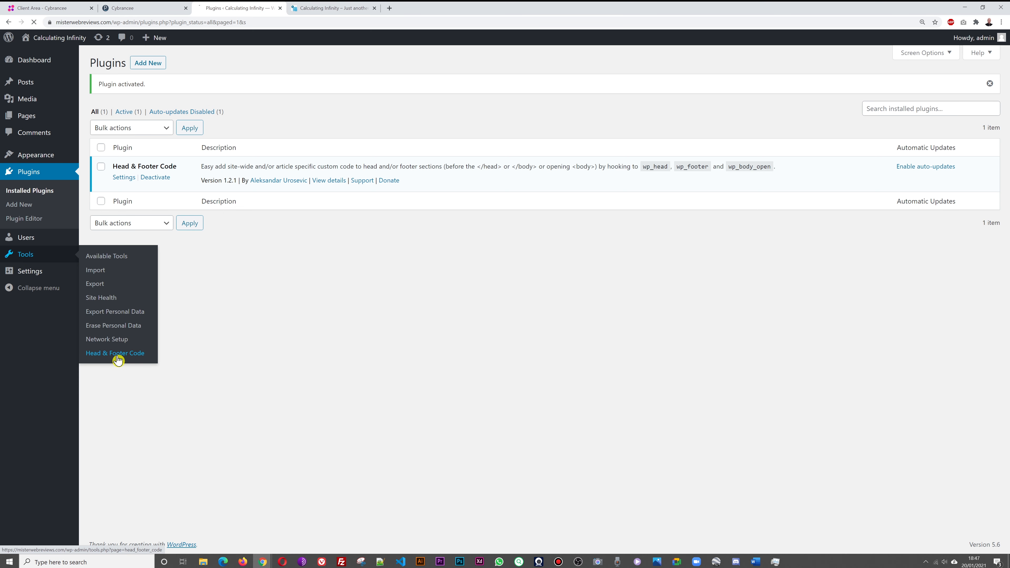
Paste the title-scrolling JavaScript into the site-wide HEAD Code box and save the settings
click(114, 353)
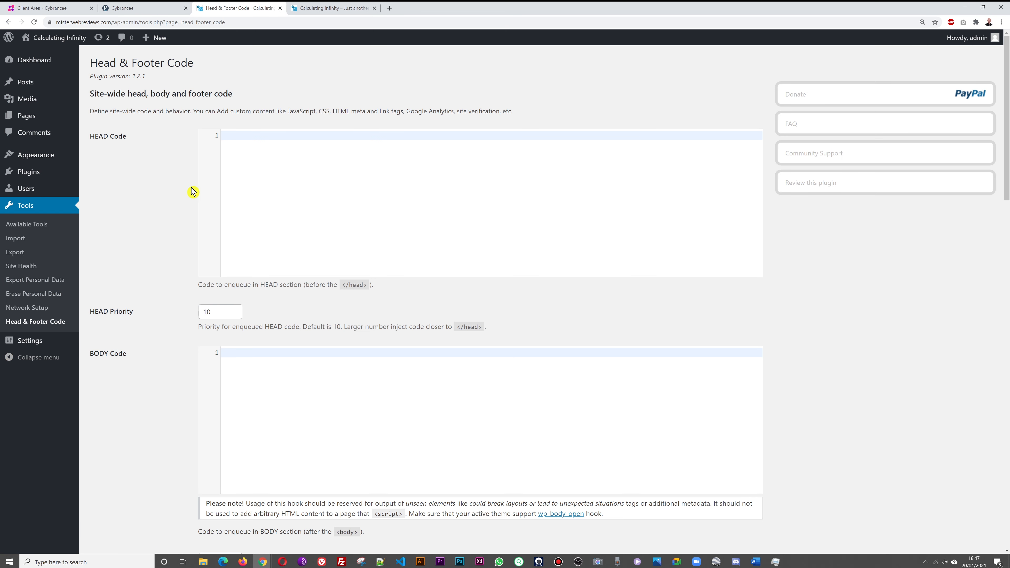
mouse_move(272, 153)
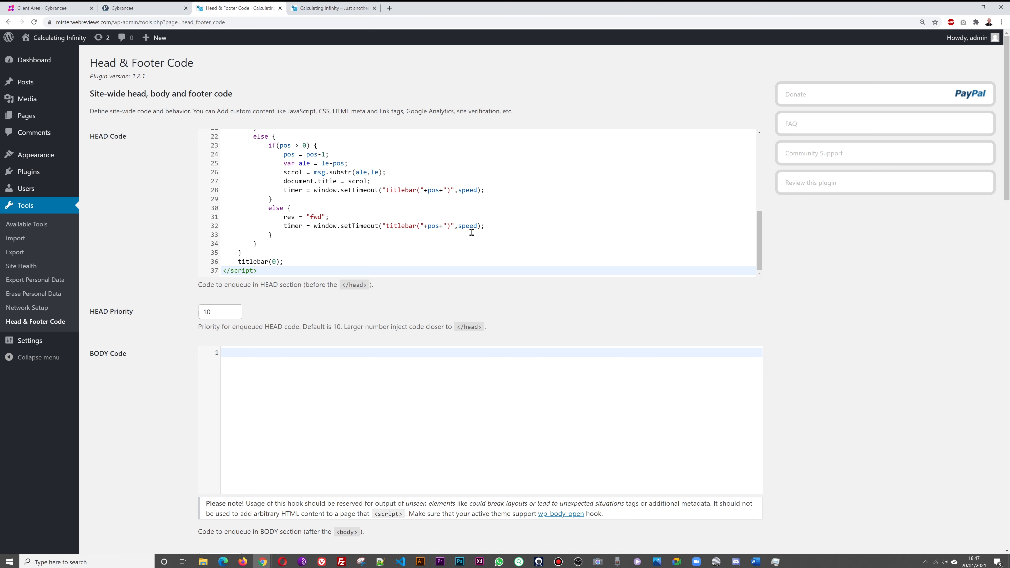
scroll(up, 3)
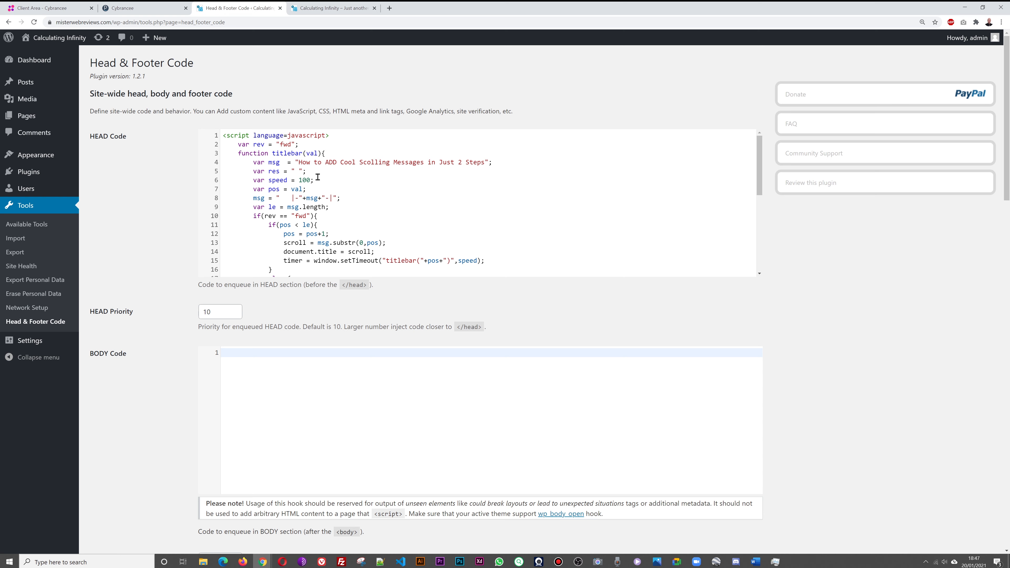
mouse_move(407, 173)
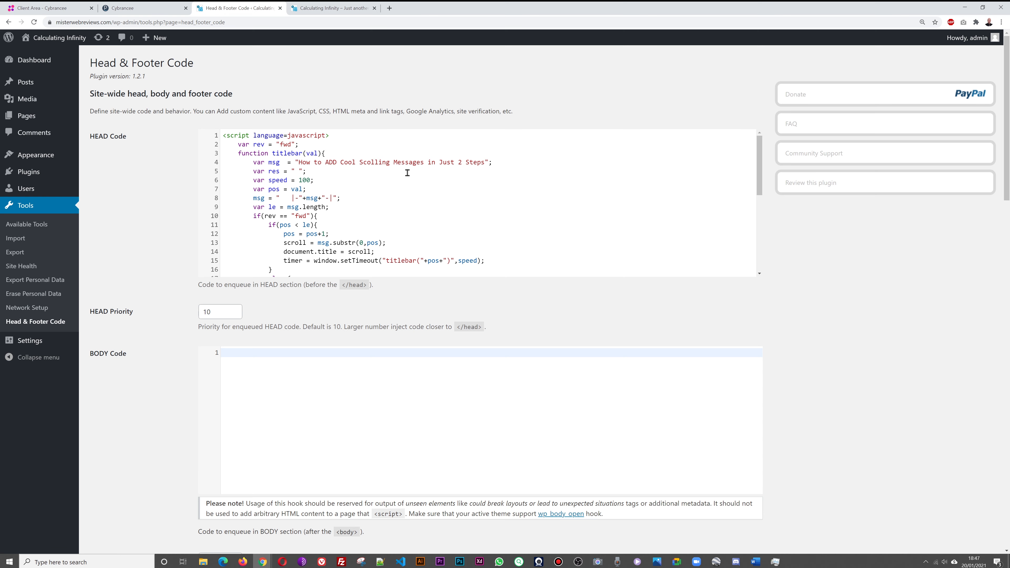
scroll(down, 3)
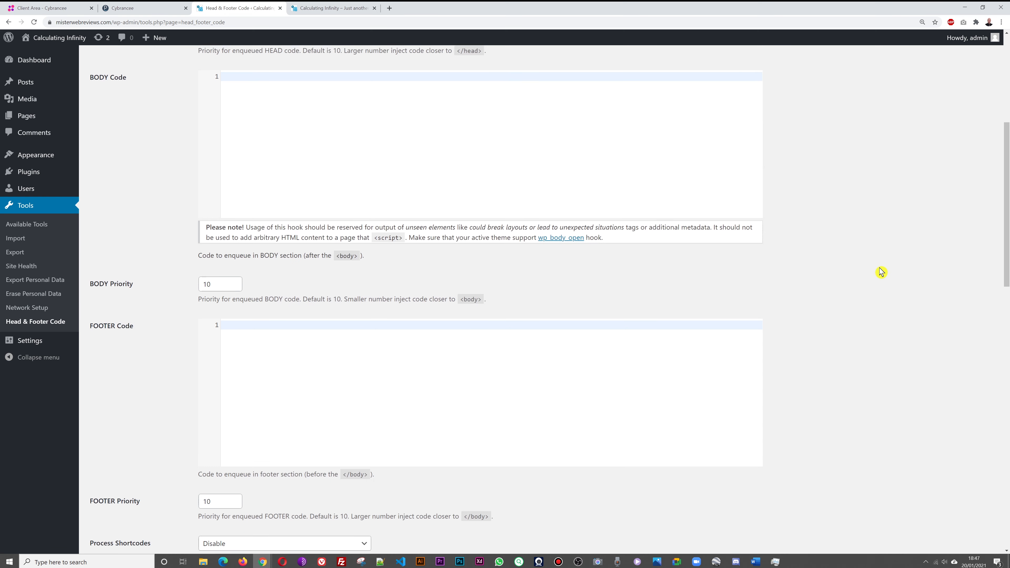
scroll(down, 3)
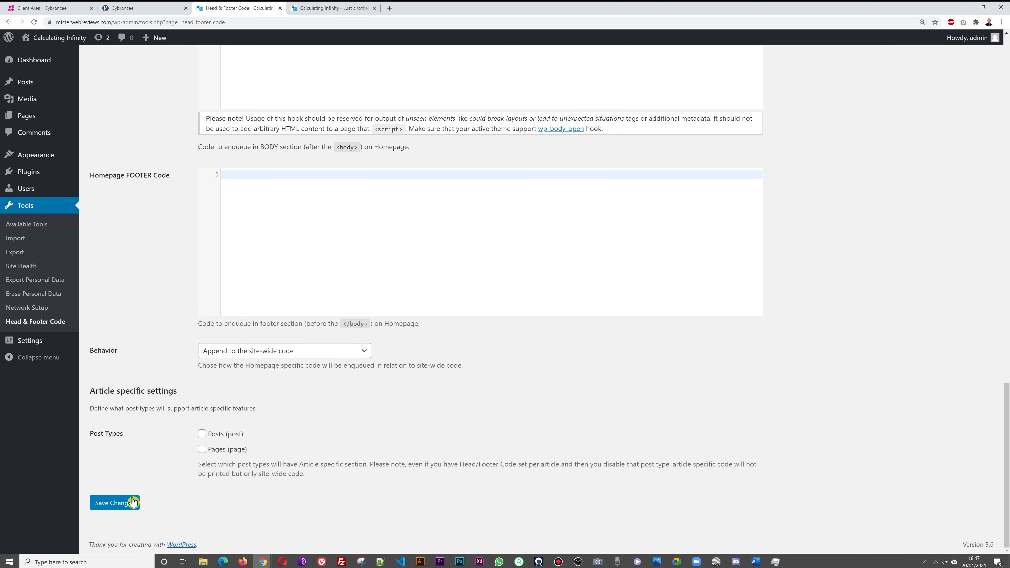
click(115, 503)
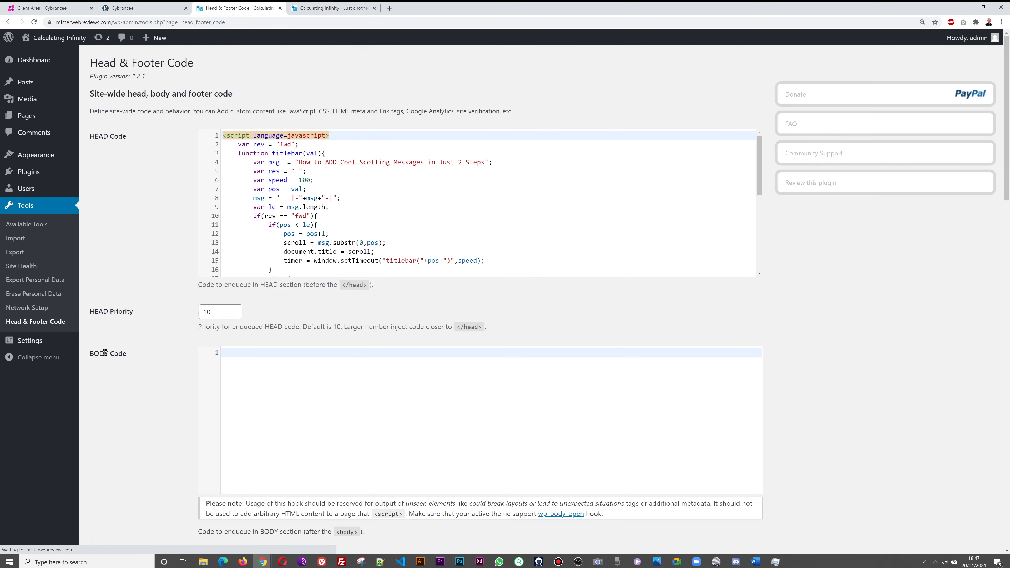
Reload the live site in a fresh tab to see the 'How to ADD Cool Scrolling Messages' title scrolling
click(332, 8)
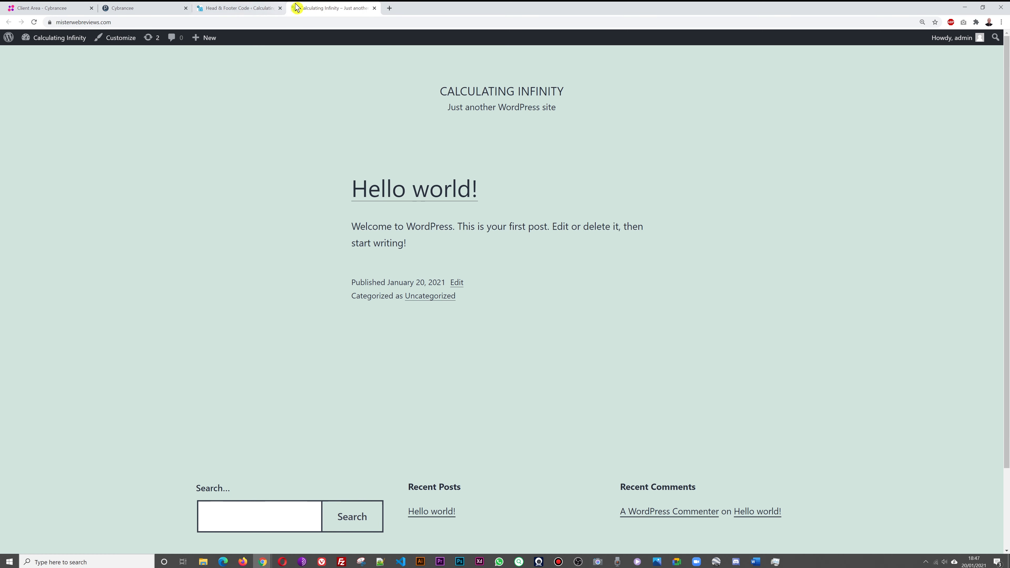
click(238, 8)
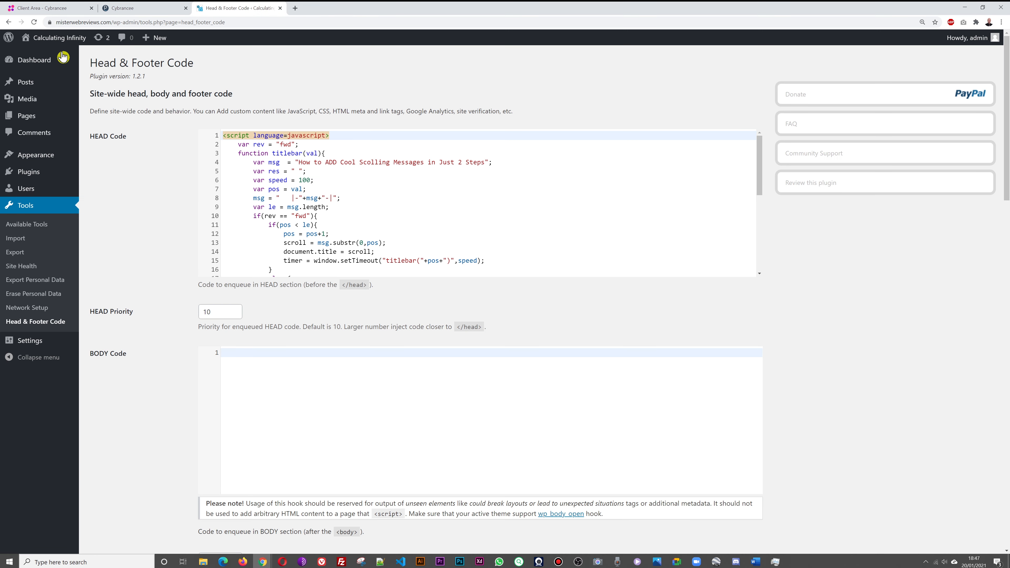
click(58, 37)
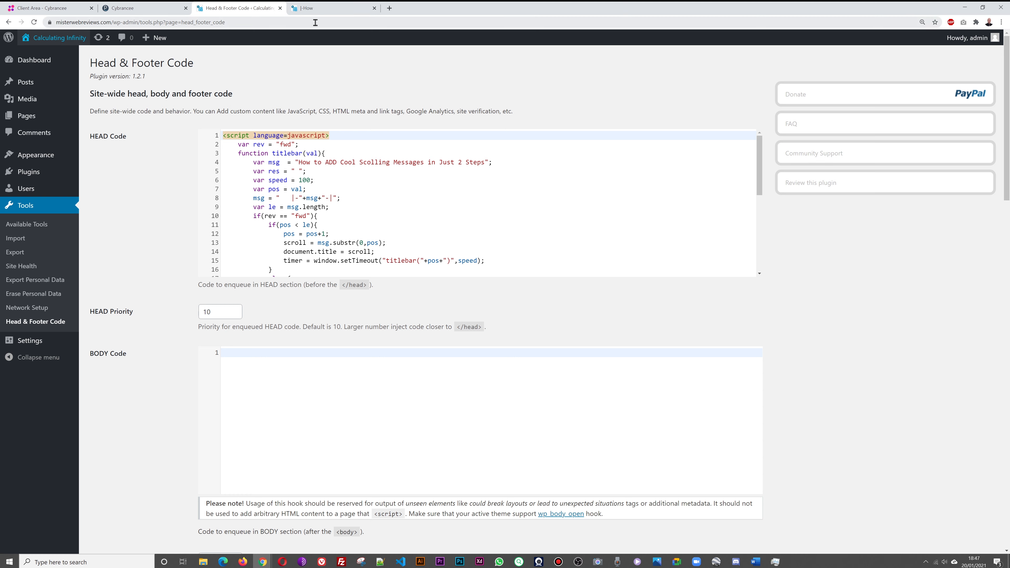
mouse_move(318, 39)
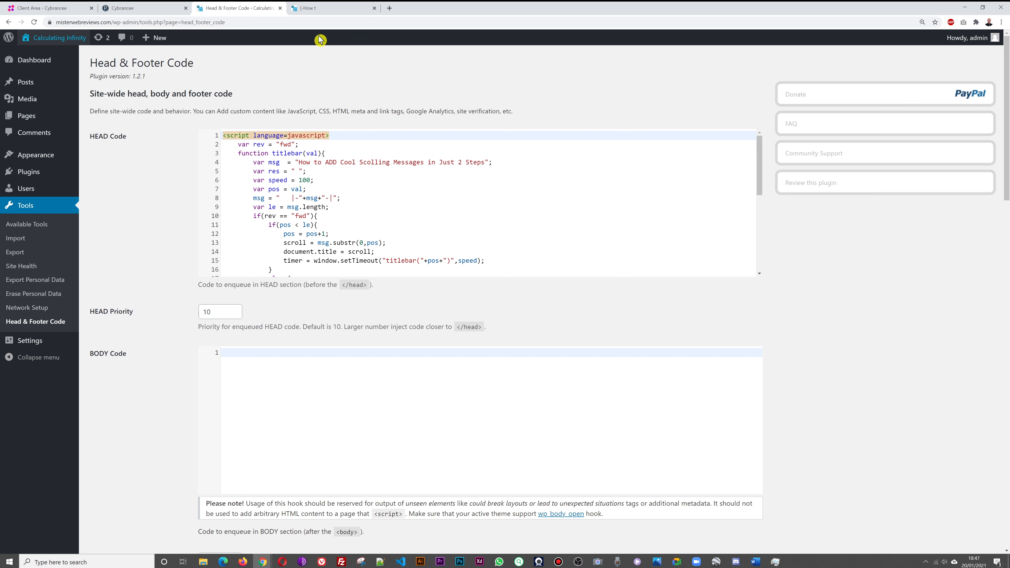
mouse_move(323, 25)
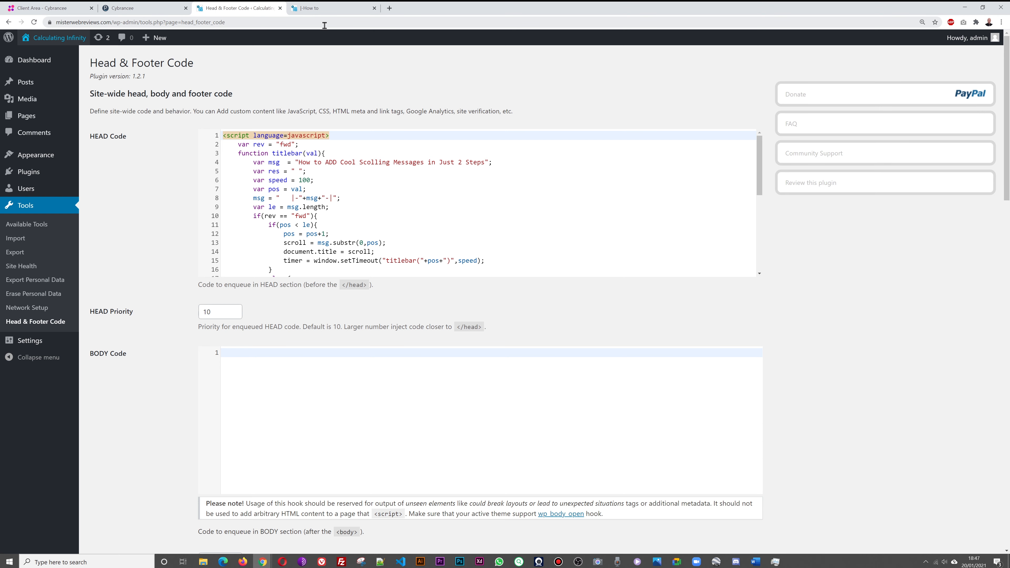
click(331, 8)
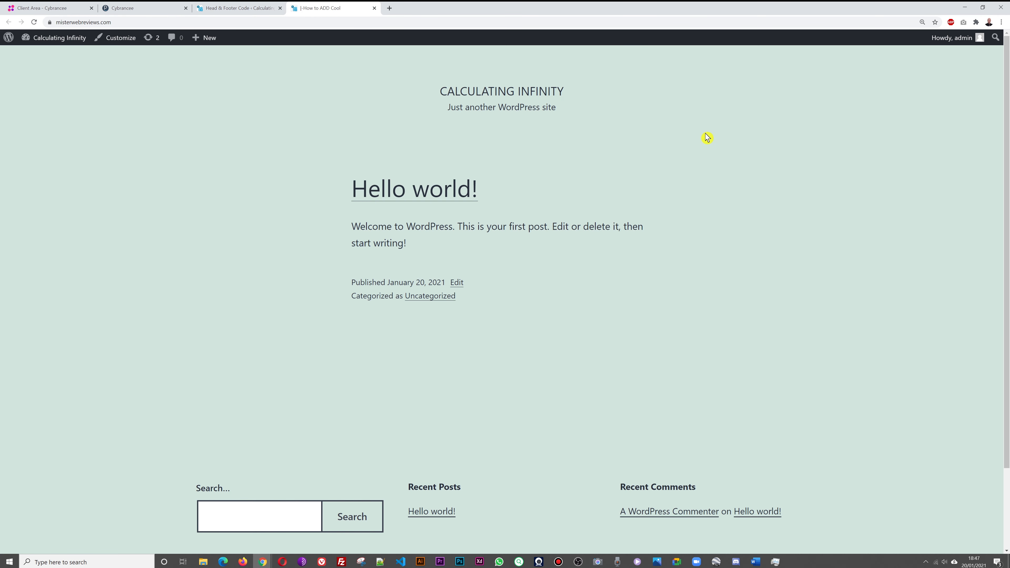